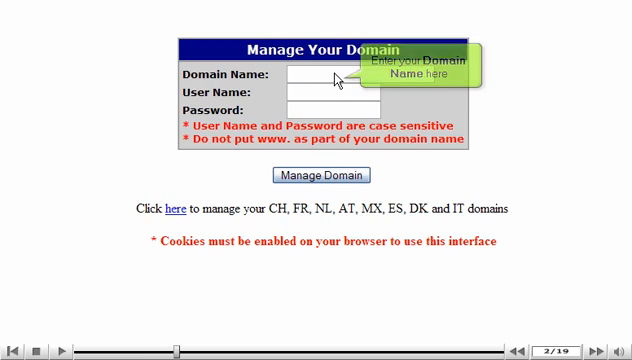
Log in to Manage Domain for demo321.com with user name demo321 and its password.
{"action": "type", "text": "demo321.com"}
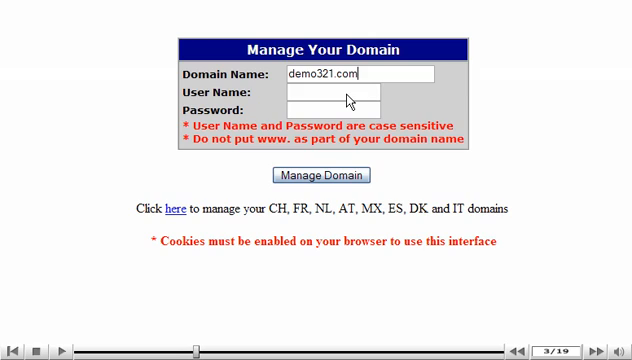
{"action": "type", "text": "demo321"}
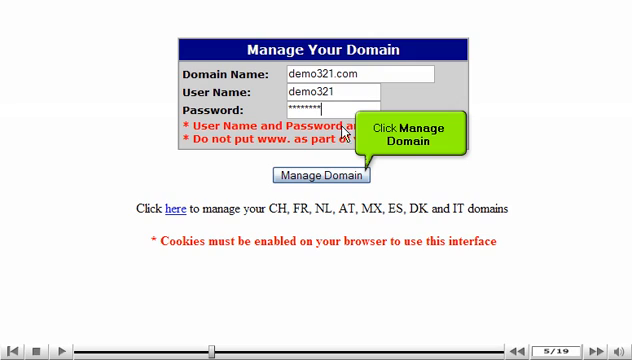
{"action": "left_click", "coordinate": [310, 176]}
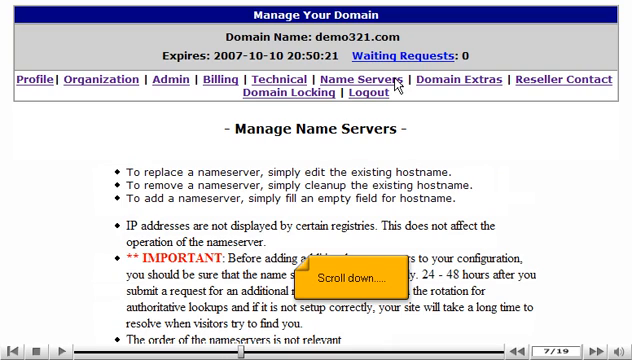
Scroll down the Name Servers page to the empty Manage Nameserver Hosts table.
{"action": "scroll", "scroll_direction": "down", "scroll_amount": 3}
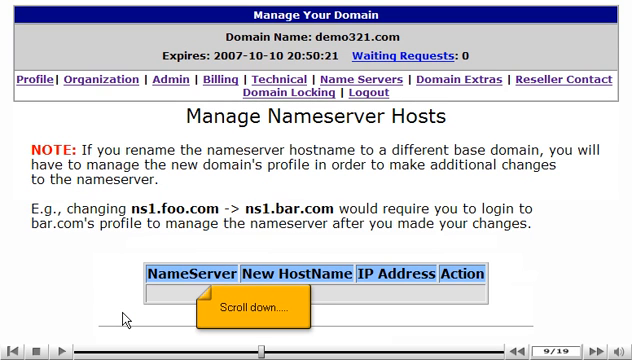
{"action": "scroll", "scroll_direction": "down", "scroll_amount": 3}
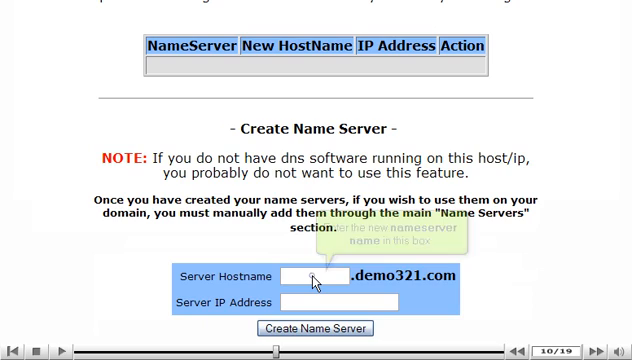
Create nameserver ns1.demo321.com with IP address 66.197.205.246.
{"action": "type", "text": "ns1"}
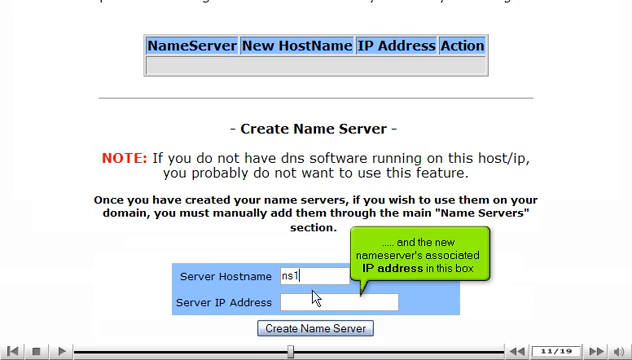
{"action": "type", "text": "66.197.205.24"}
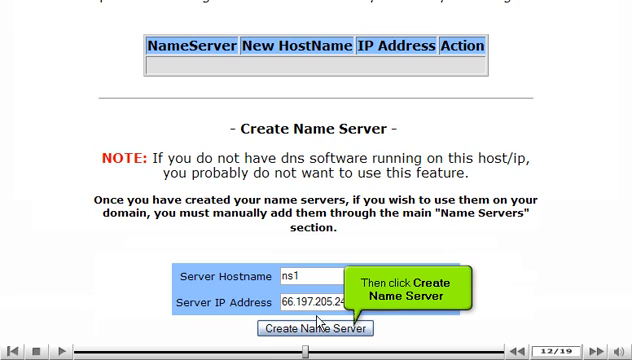
{"action": "left_click", "coordinate": [322, 328]}
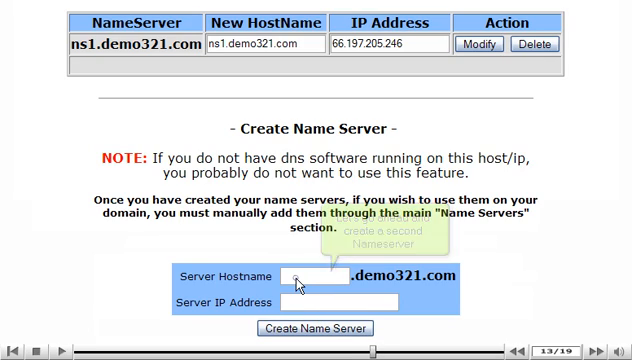
Create nameserver ns2.demo321.com with IP address 66.197.205.247.
{"action": "type", "text": "ns2"}
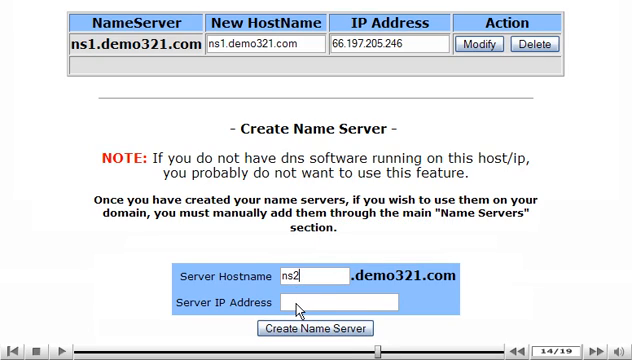
{"action": "type", "text": "66.197.205.2"}
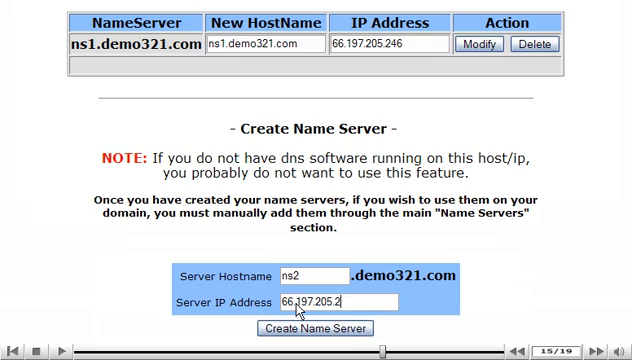
{"action": "left_click", "coordinate": [316, 329]}
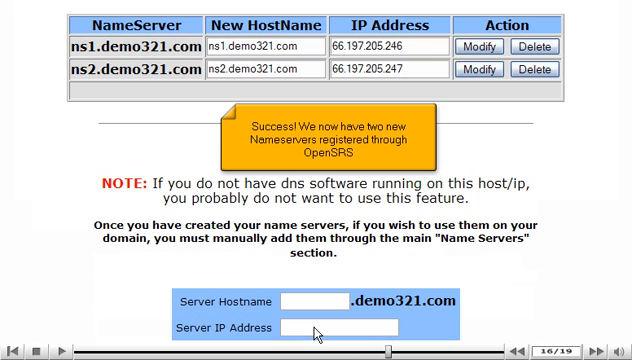